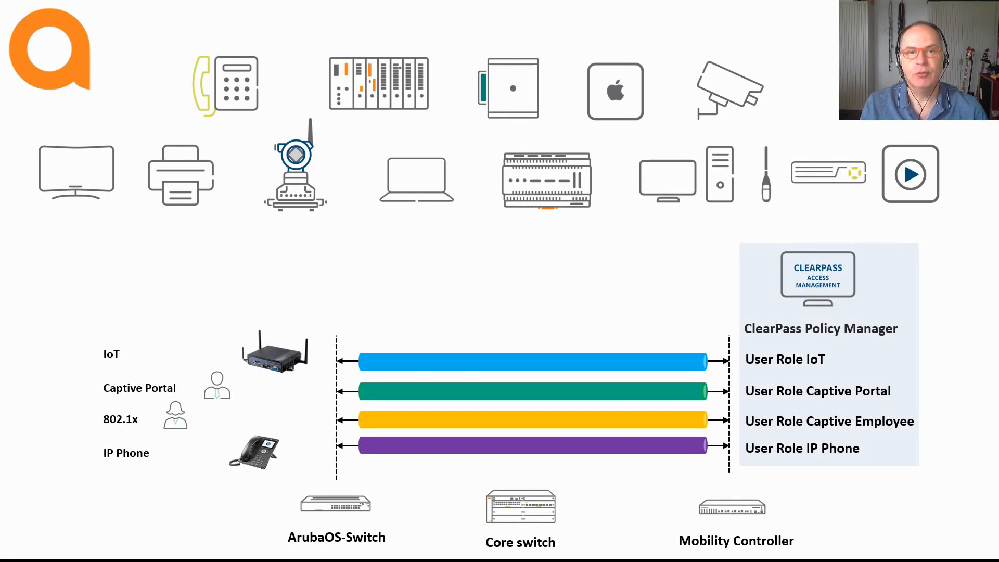
{"action": "key", "text": "Right"}
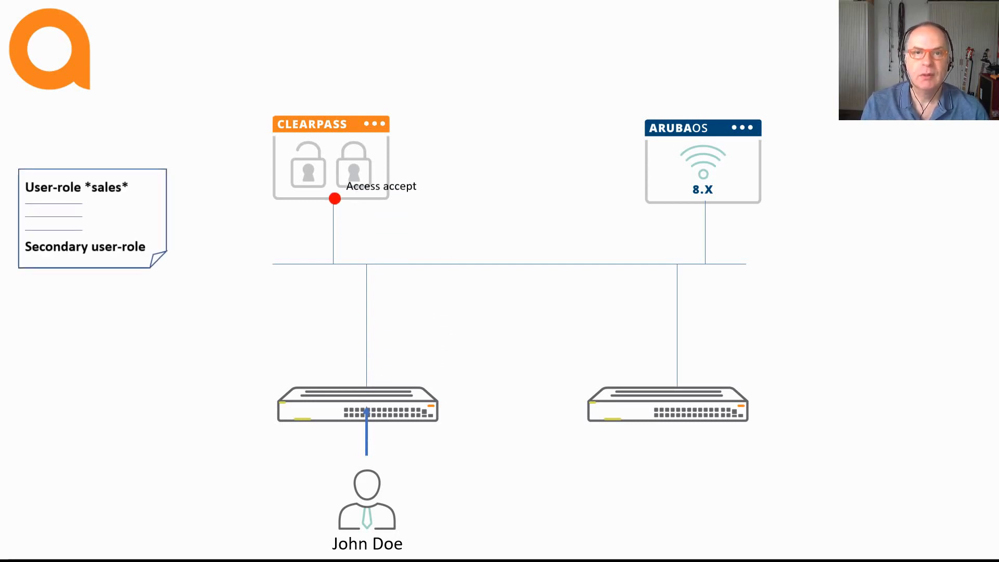